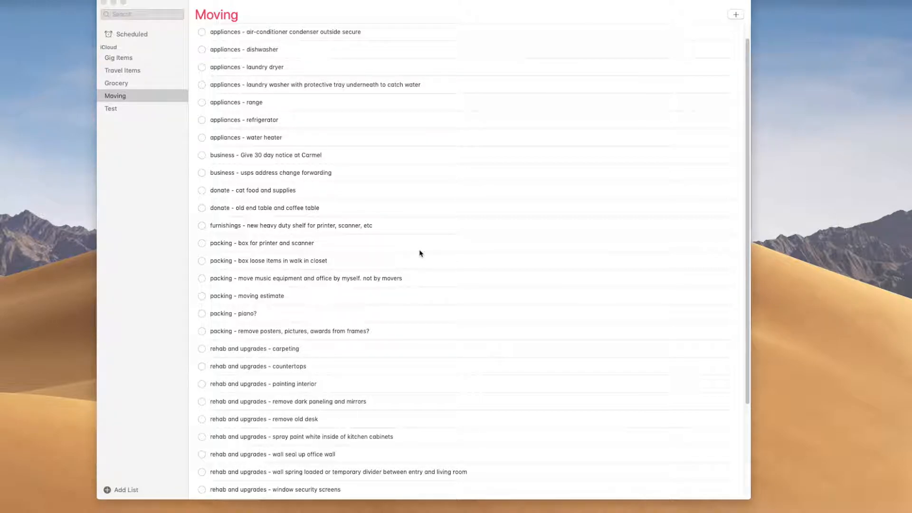
mouse_move(864, 23)
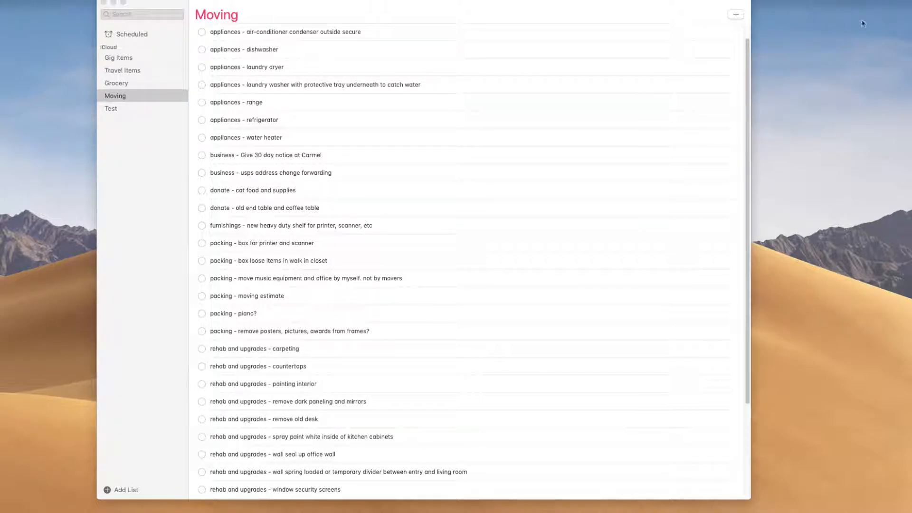
Scroll through the Moving list on the iPad and enter editing mode to show reorder handles
scroll(down, 3)
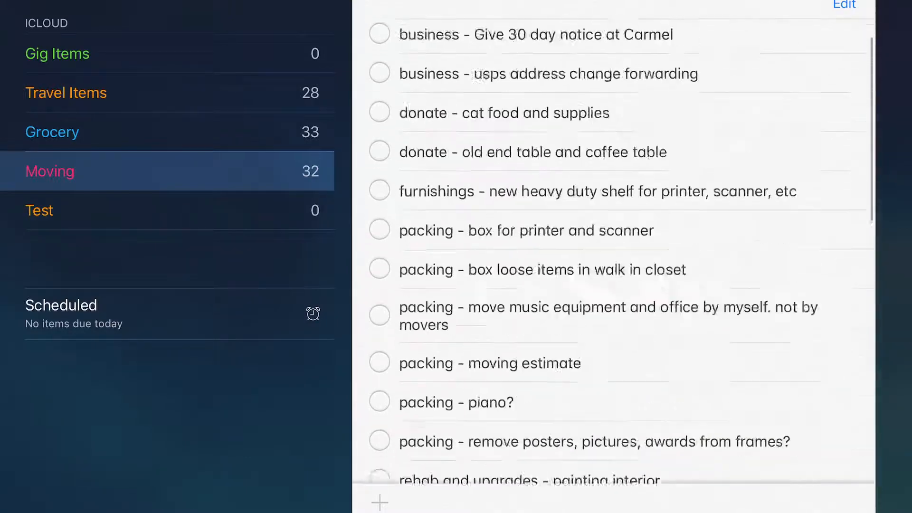
scroll(down, 3)
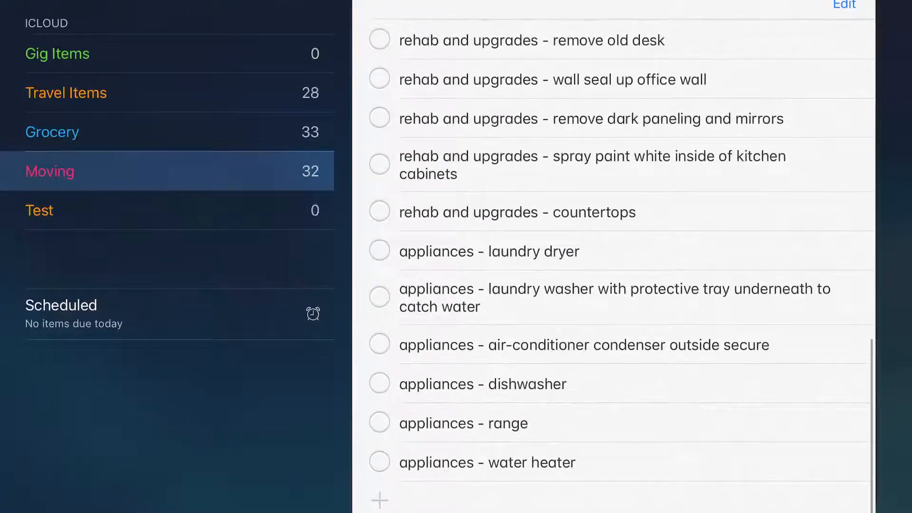
scroll(down, 3)
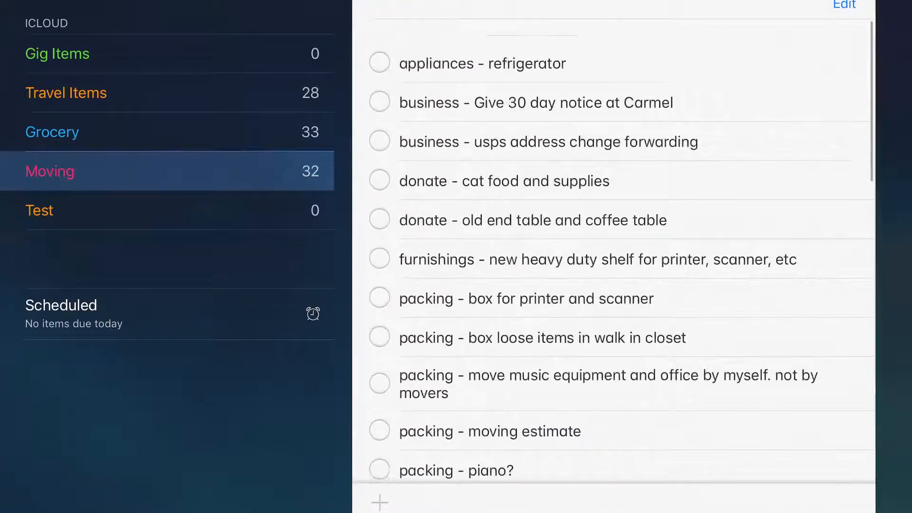
click(844, 5)
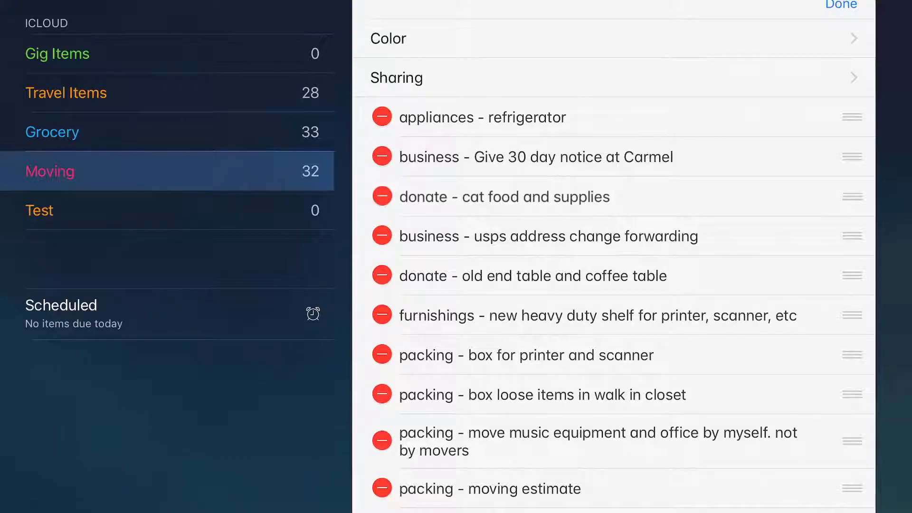
click(839, 4)
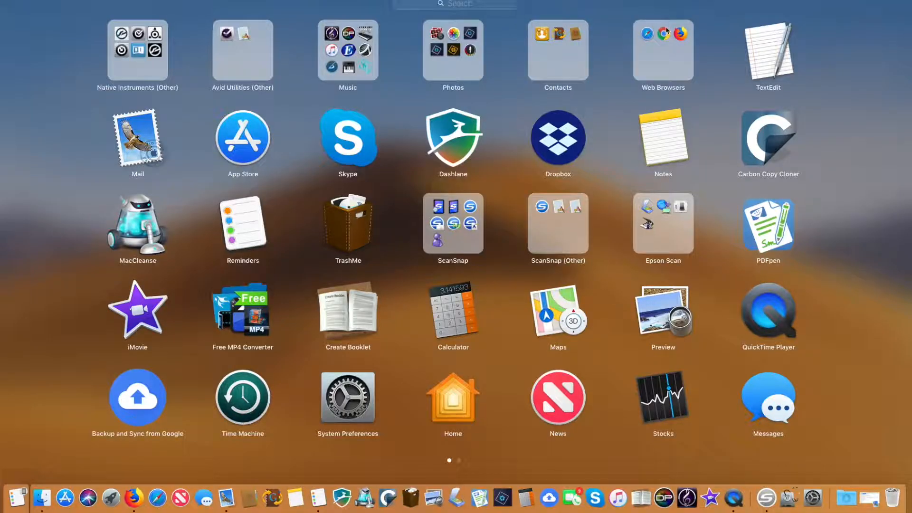
Launch TextEdit from Launchpad to hold the copied Moving reminders
click(768, 51)
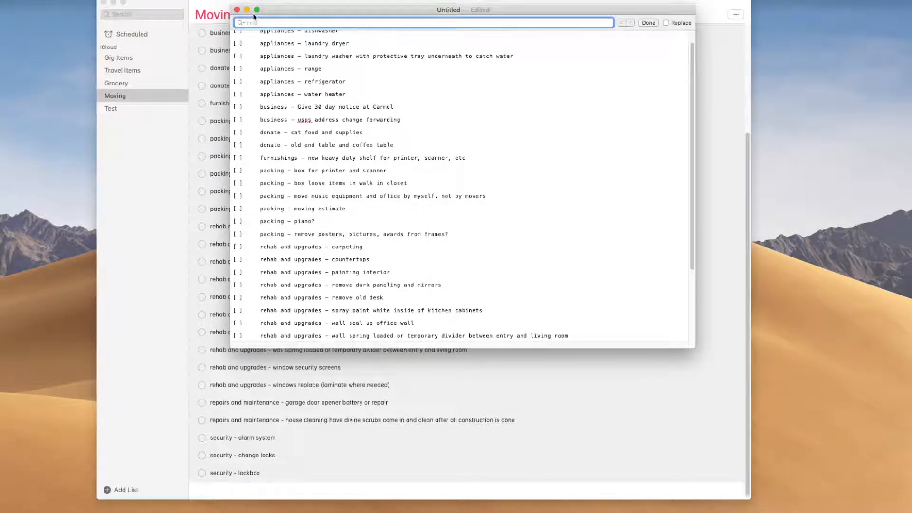
Find every [ ] marker and replace all with nothing, leaving plain item text
text([])
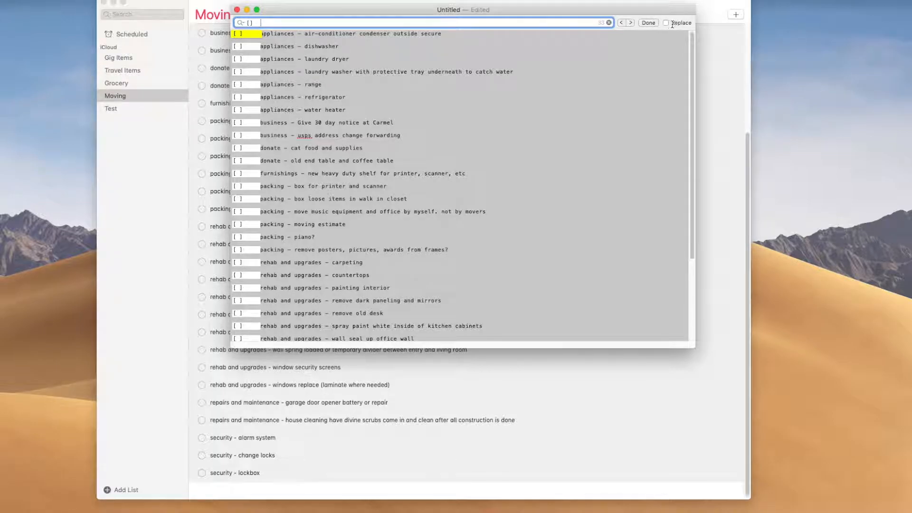
click(667, 22)
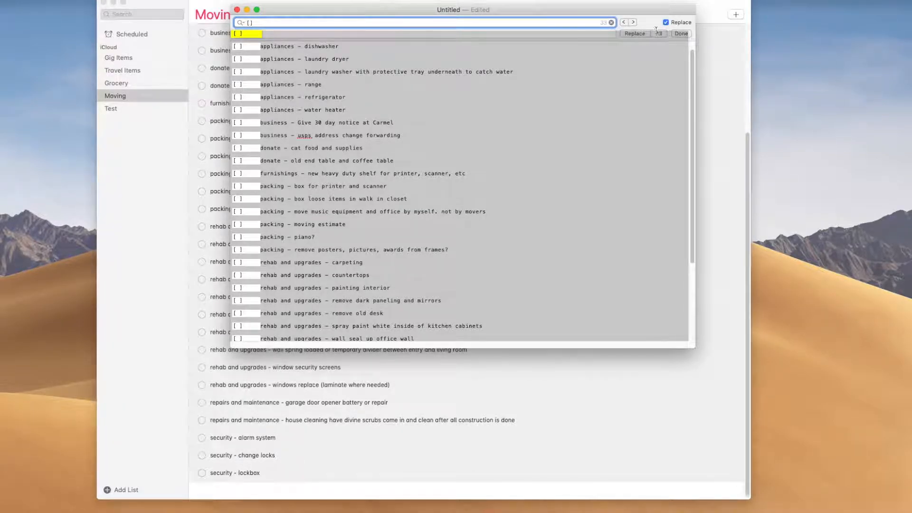
click(424, 33)
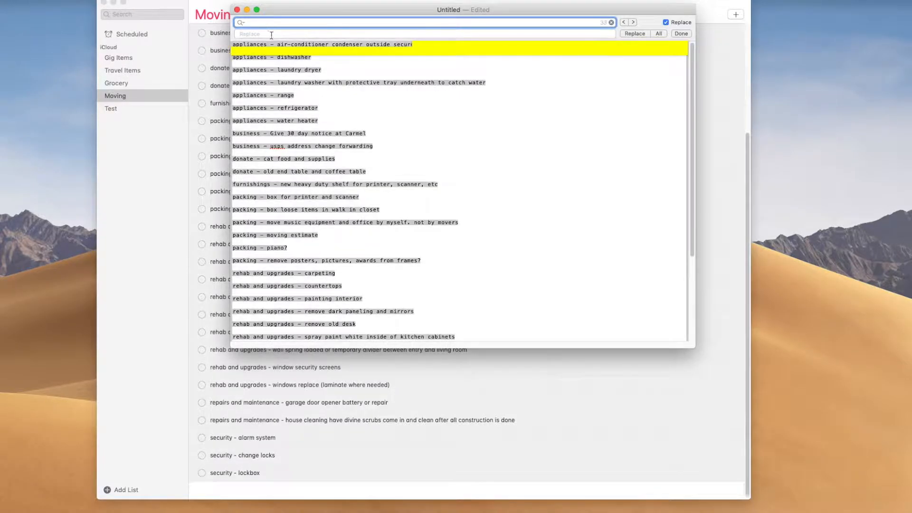
Choose a break pattern from Insert Pattern as the replacement text
click(424, 34)
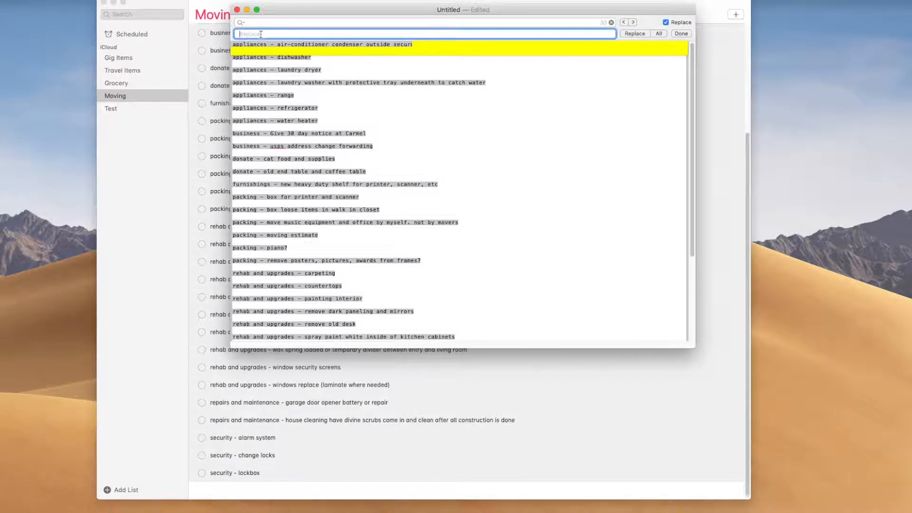
click(240, 22)
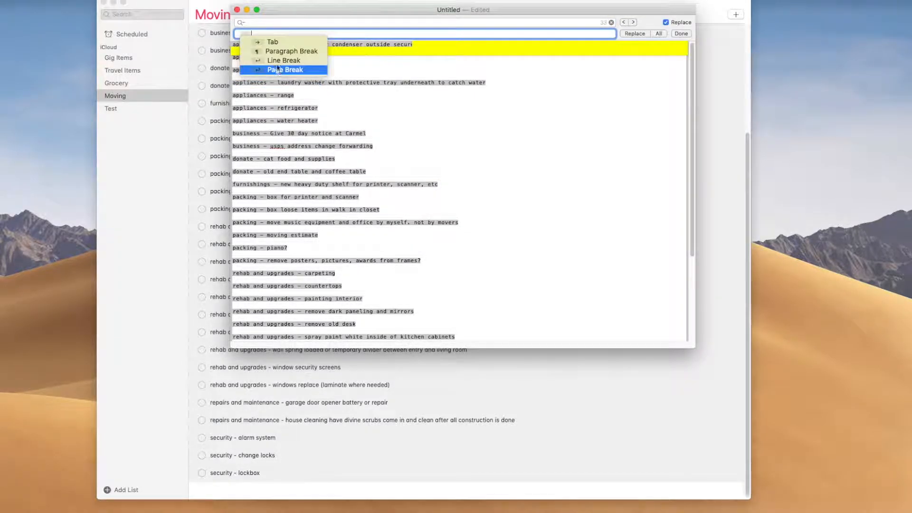
click(285, 70)
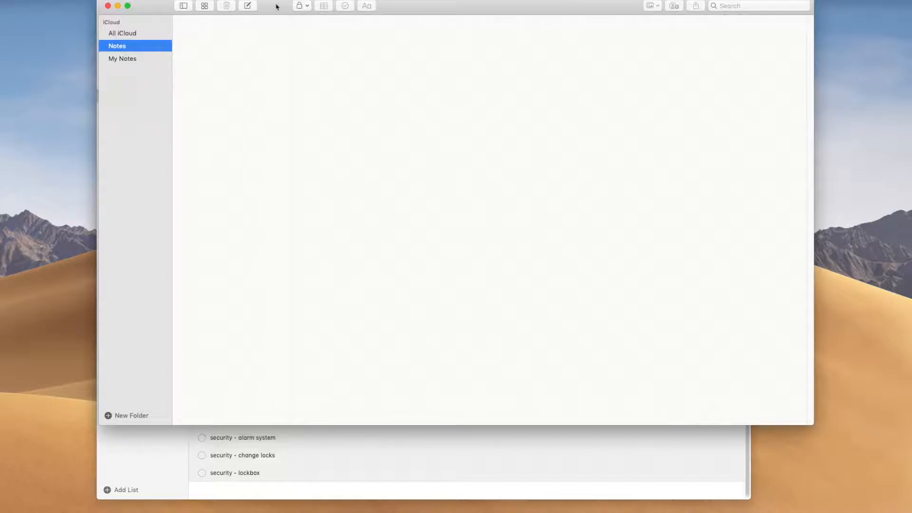
Create a new note in the Notes folder for the Moving list text
click(247, 6)
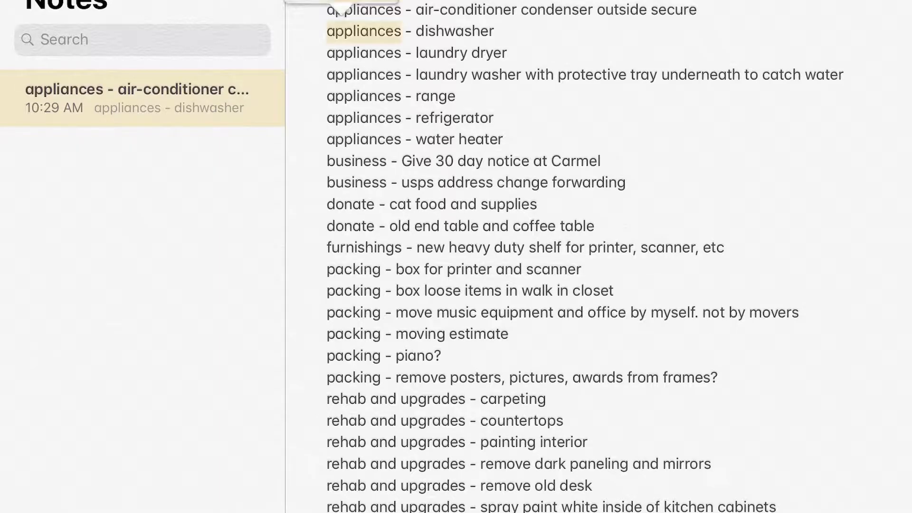
Select the synced note's text on the iPad to copy the reminder lines
double_click(363, 30)
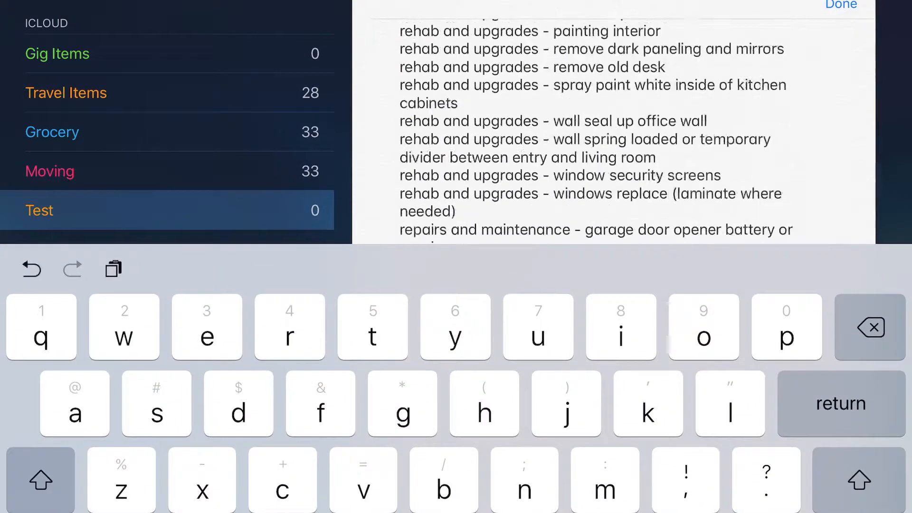
Scroll the Test list after pasting the copied lines as separate reminders
scroll(down, 3)
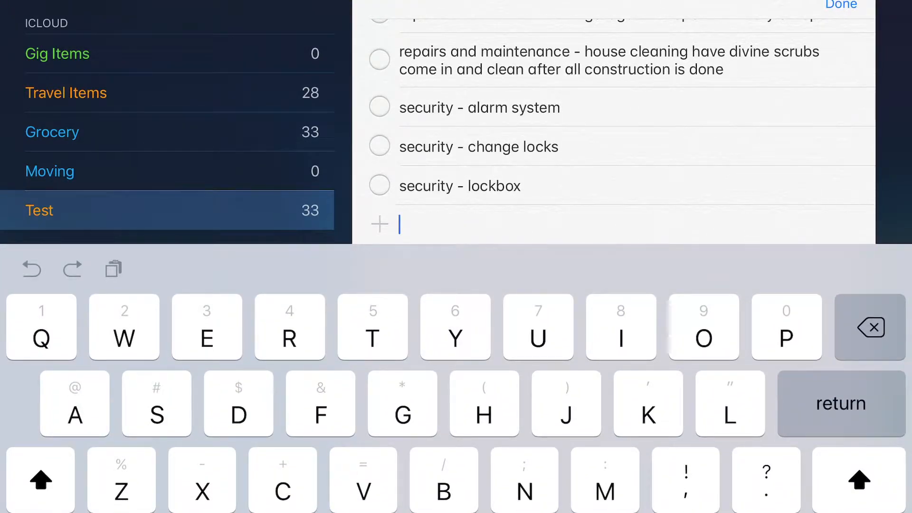
Add a new reminder reading 'Add item' at the bottom of the Test list
text(A)
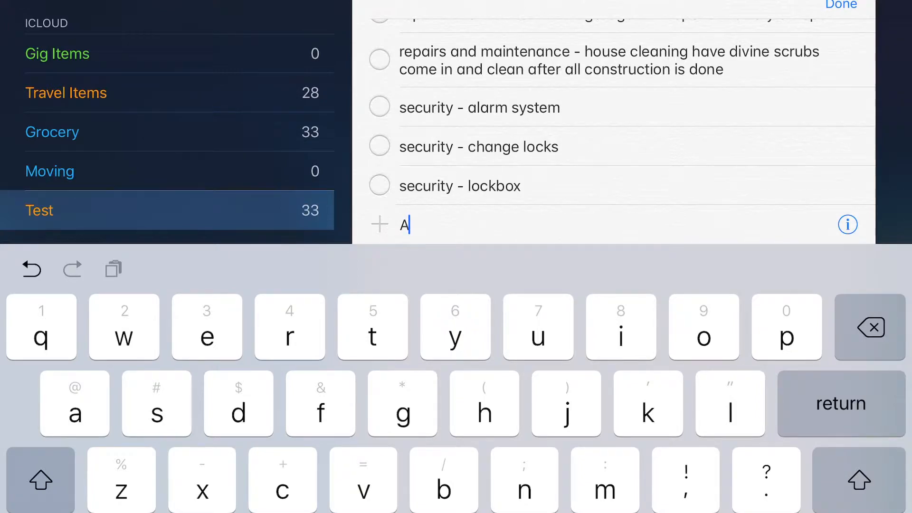
text(dd)
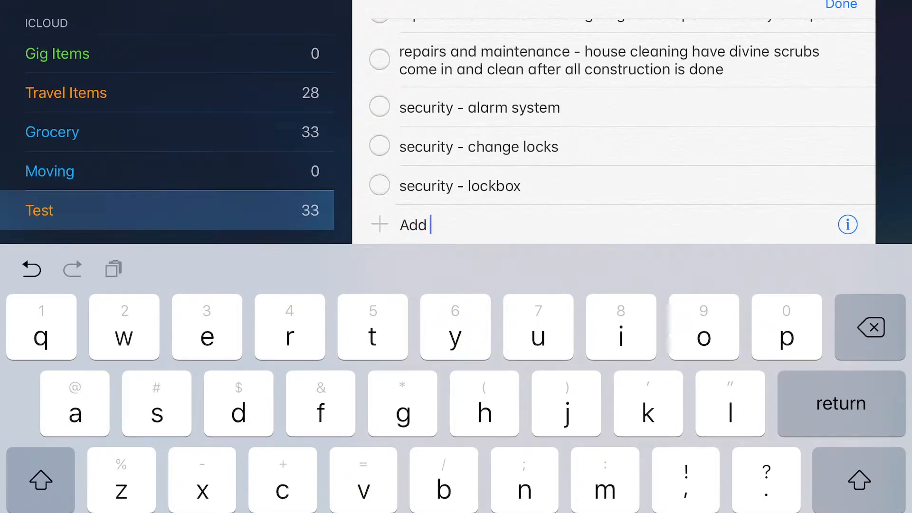
text(item)
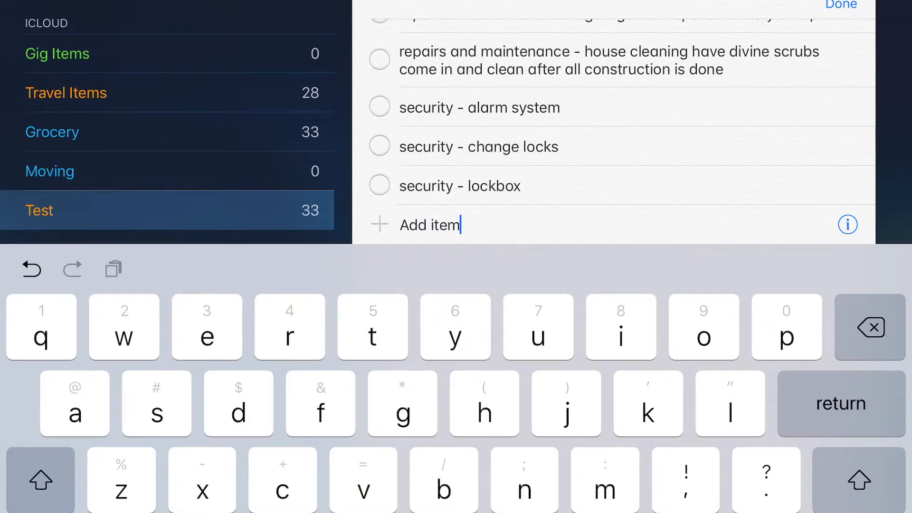
click(840, 5)
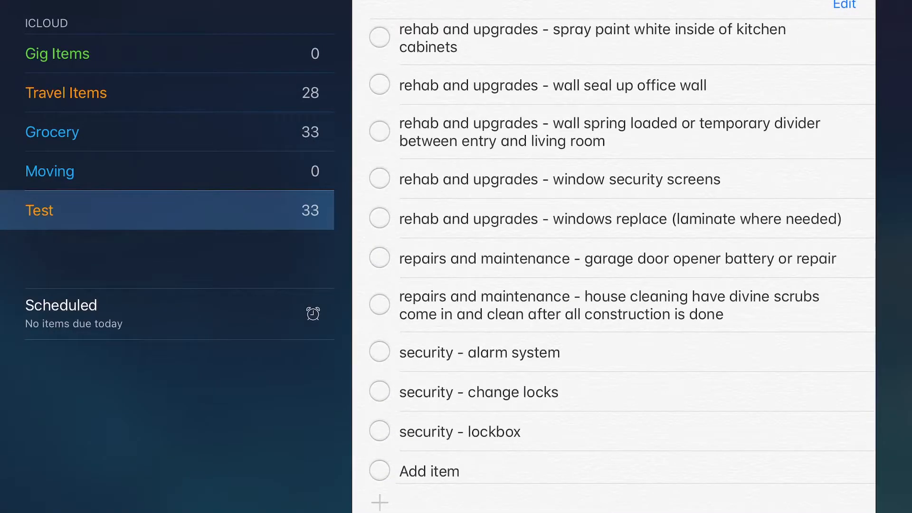